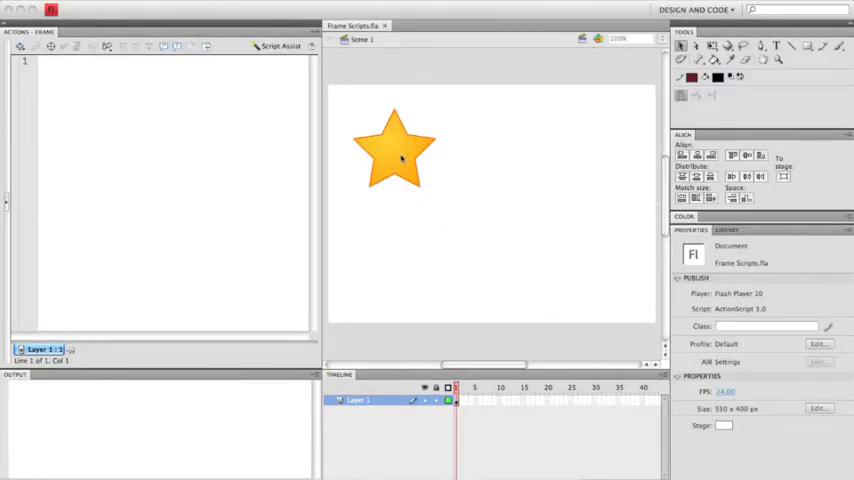
- Select the star on the stage to enter its symbol for editing
click(392, 150)
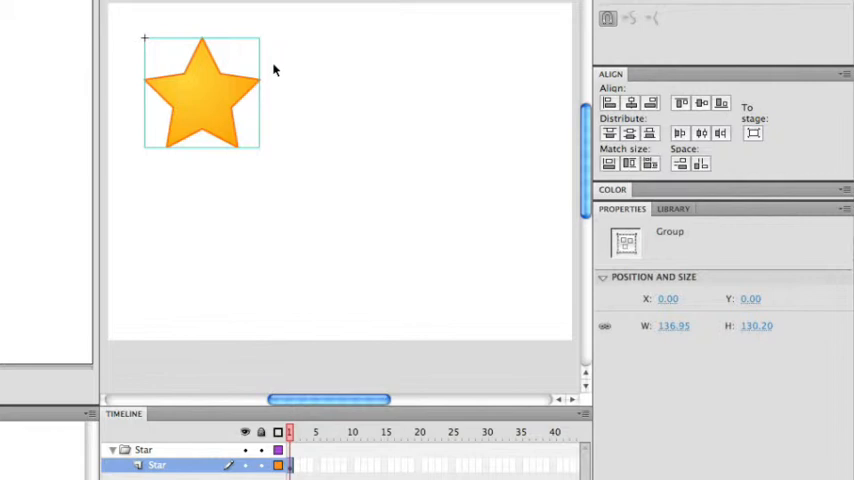
- Create a motion tween on the star, accepting its conversion into a symbol
right_click(200, 96)
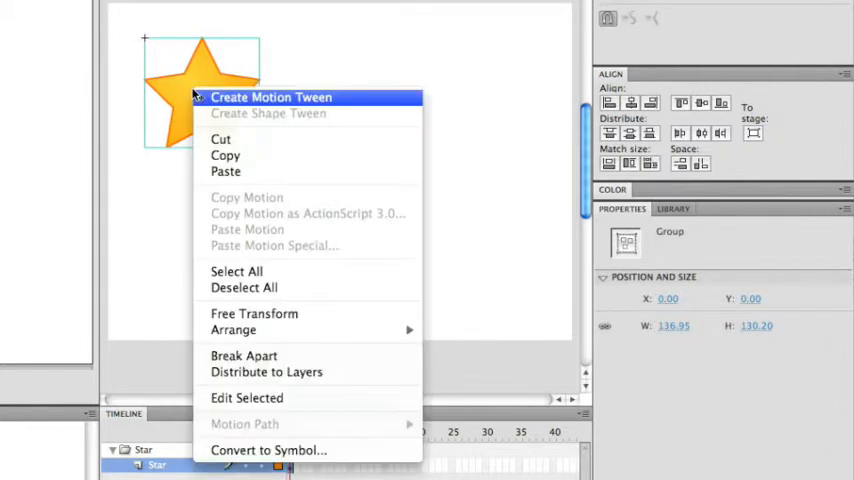
click(270, 96)
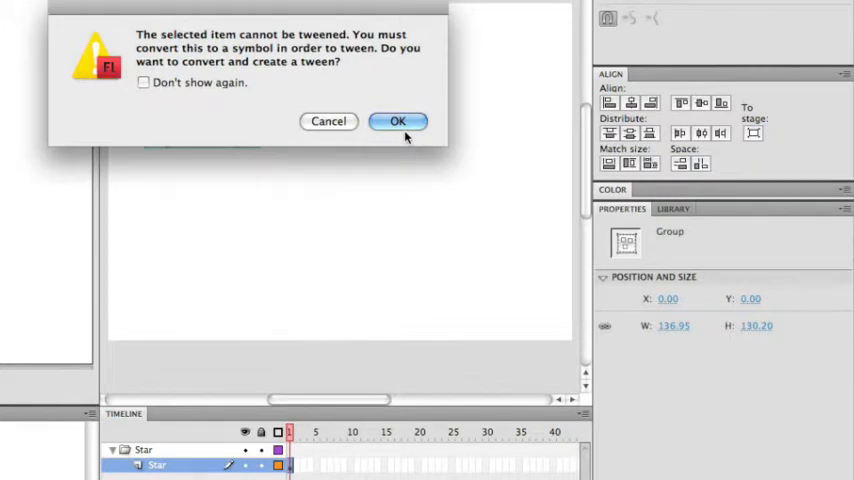
click(398, 120)
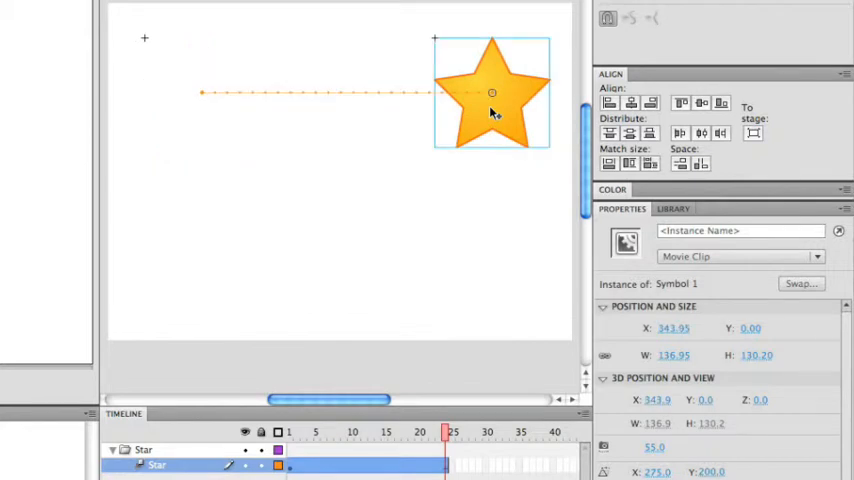
mouse_move(400, 220)
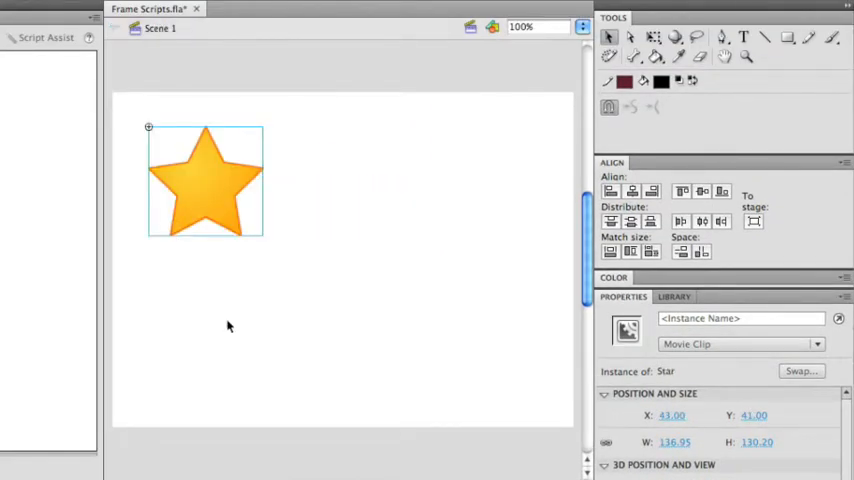
mouse_move(218, 188)
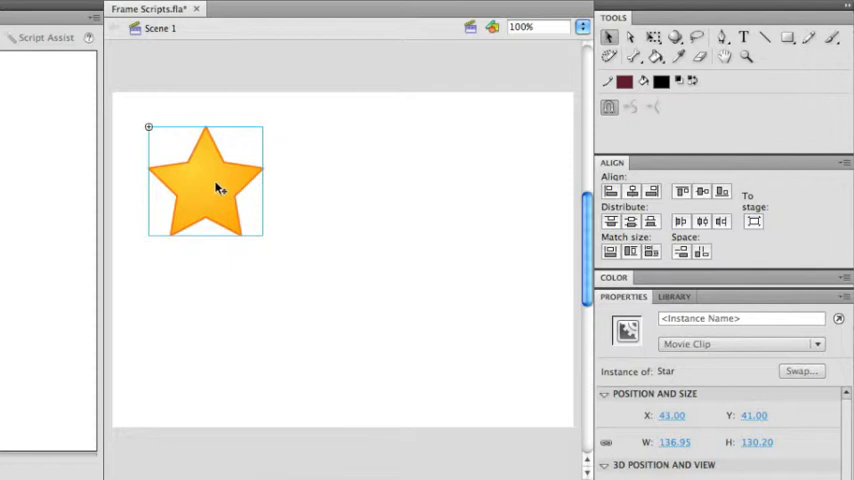
- Name the star movie clip instance 'starAnimation' in the Properties panel
click(740, 318)
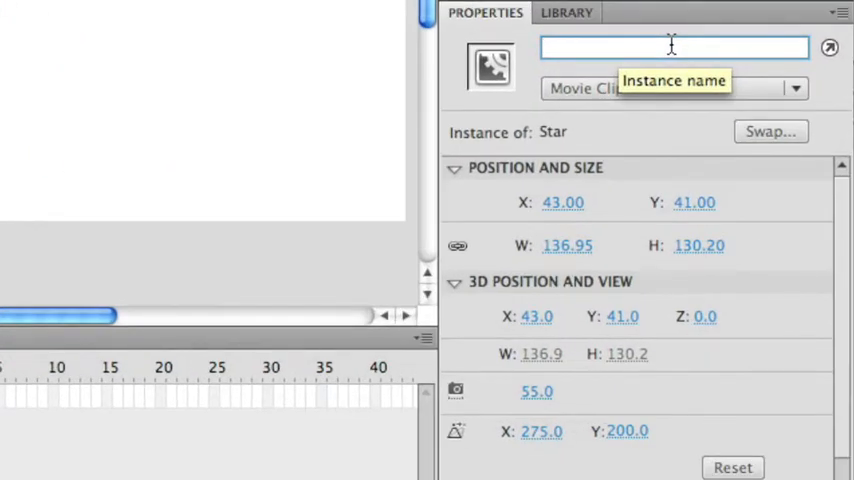
text(starAnimatiol)
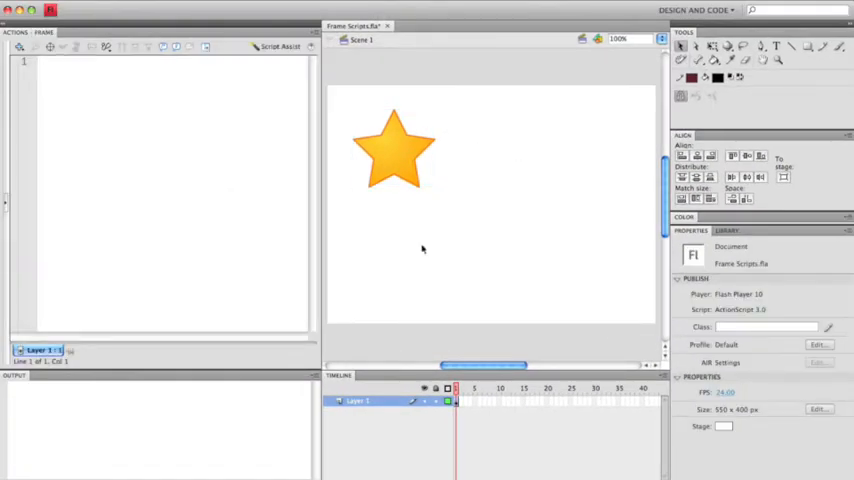
mouse_move(520, 256)
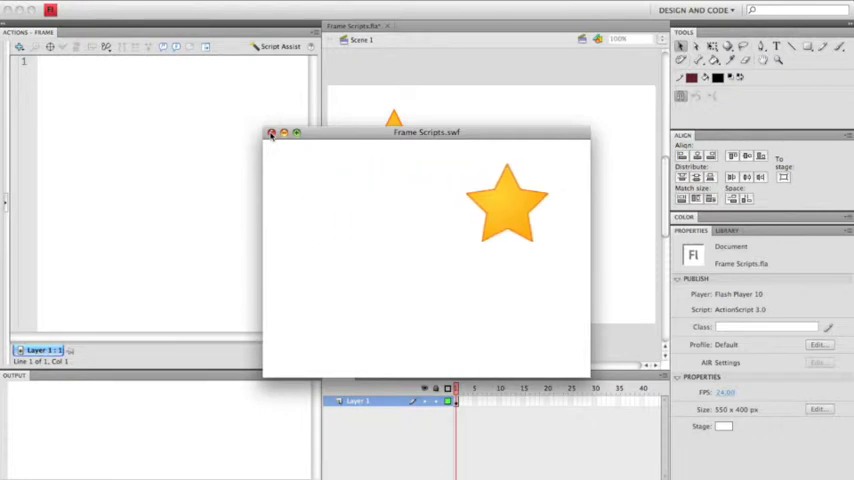
click(272, 132)
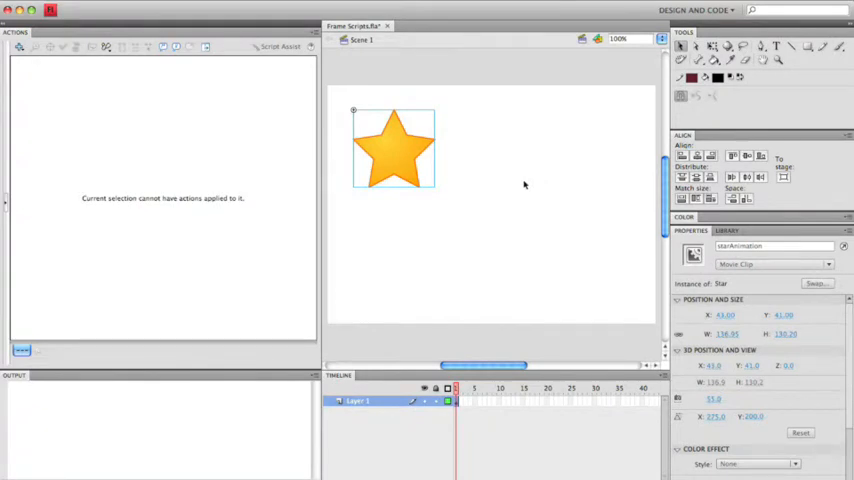
- Inside the star clip, put stop(); on a blank keyframe at frame 24 and test the movie
double_click(392, 148)
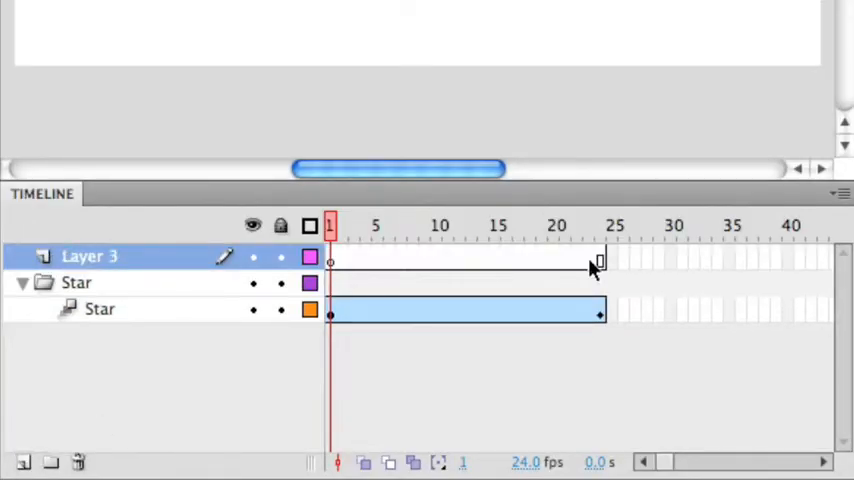
click(600, 224)
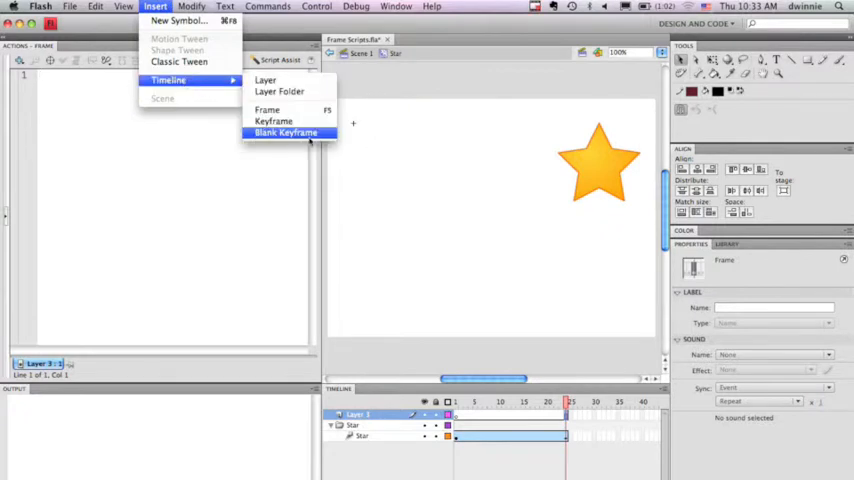
click(286, 132)
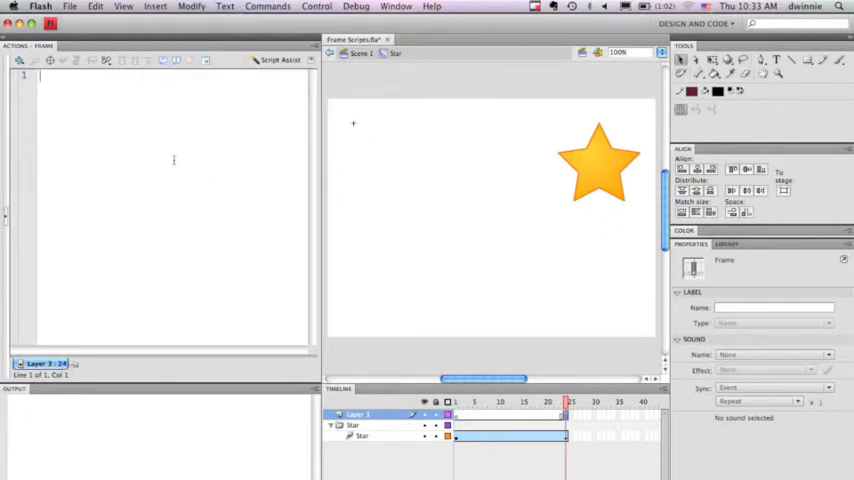
text(stop();)
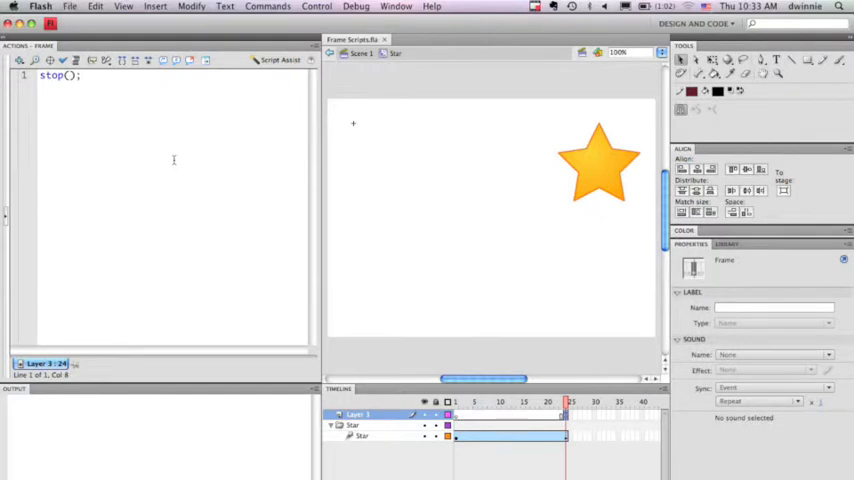
click(316, 6)
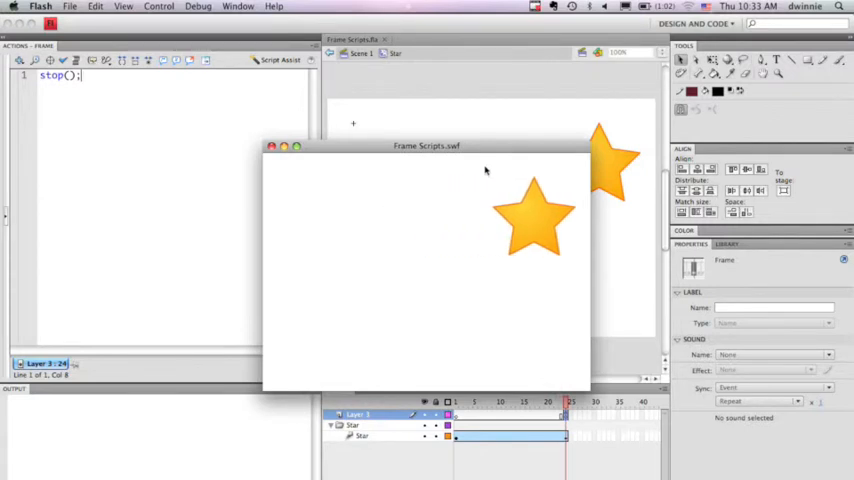
- Close the test movie window after confirming the star stops at the end
click(272, 148)
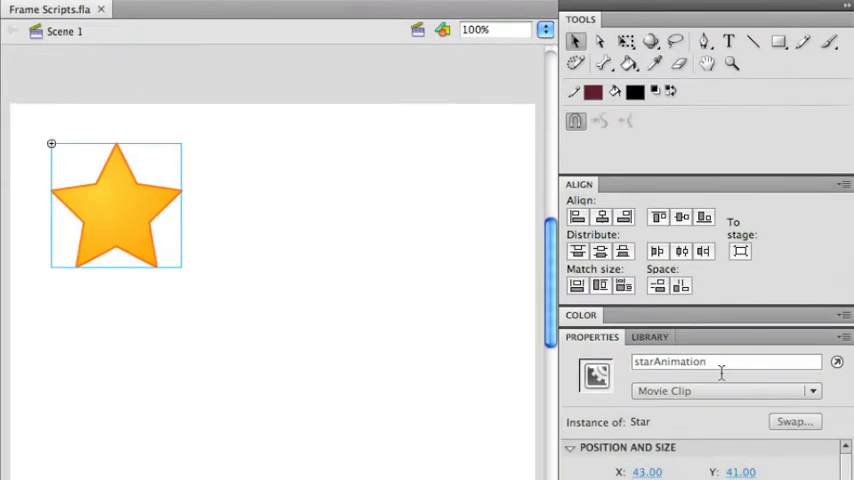
- Write the frame-1 script starAnimation.gotoAndStop(10); on the main timeline
triple_click(720, 360)
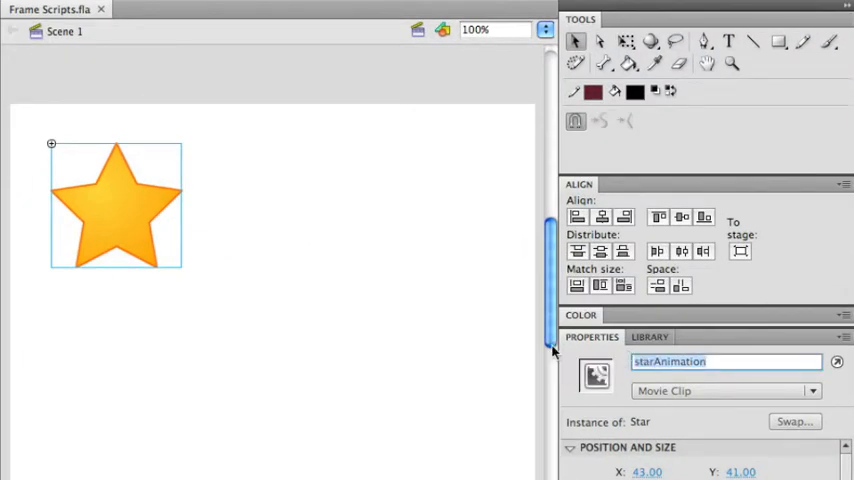
mouse_move(690, 376)
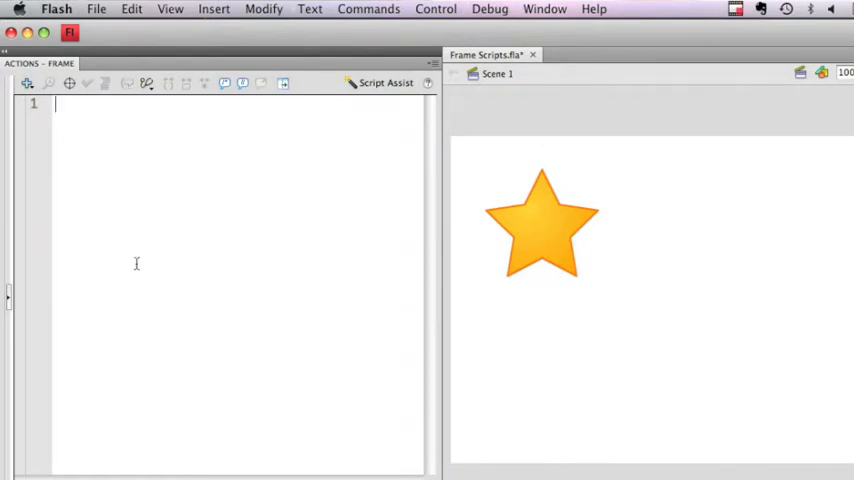
text(starAnimation)
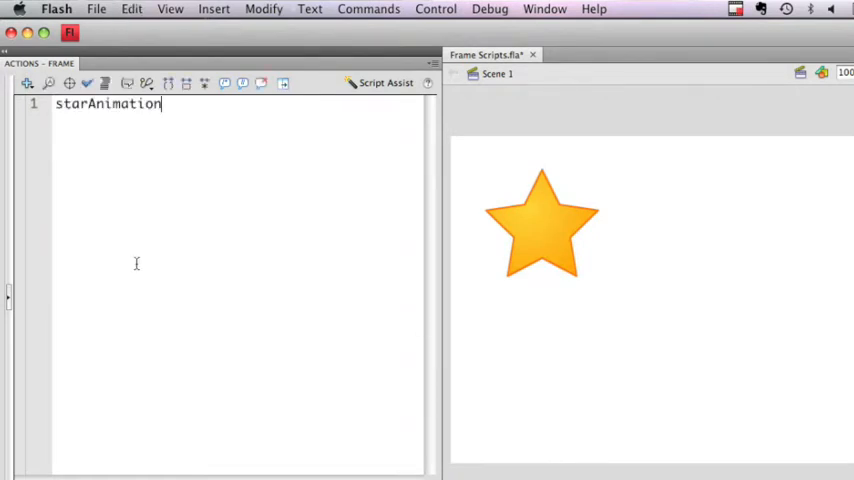
text(.)
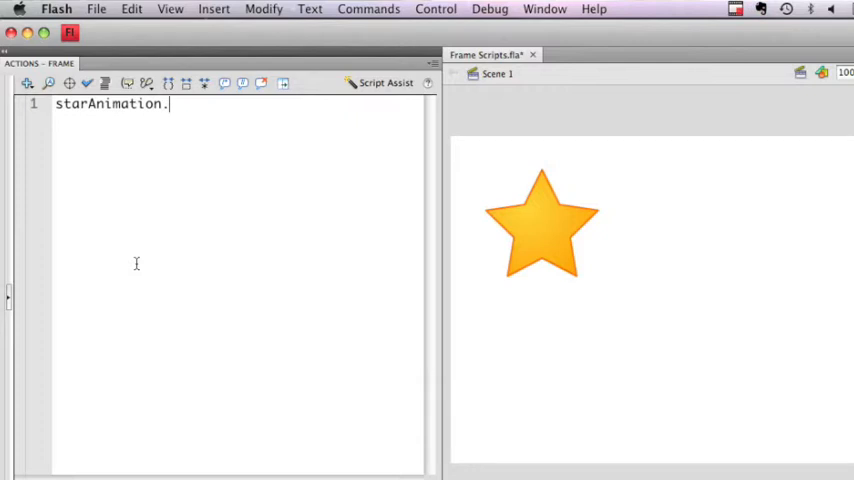
text(gotoAnd)
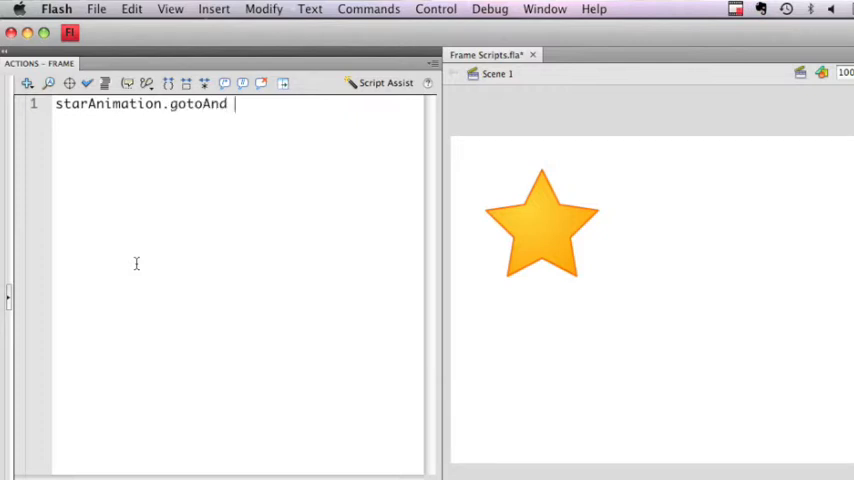
text(Stop()
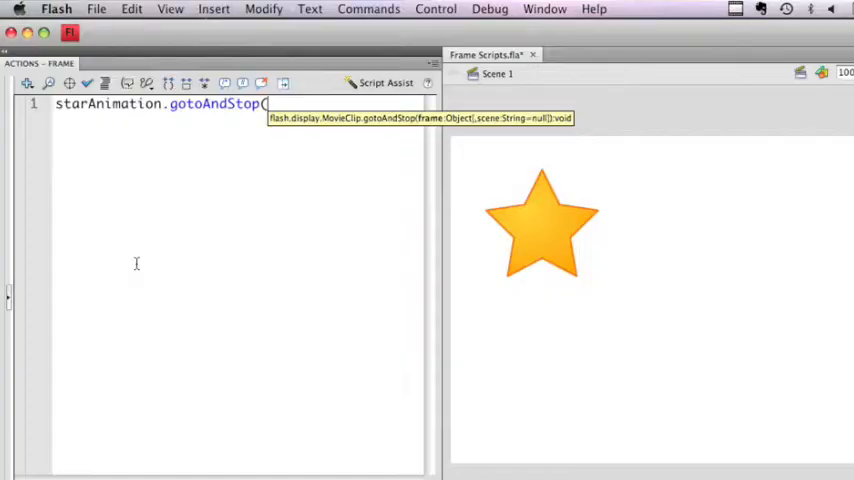
text(10);)
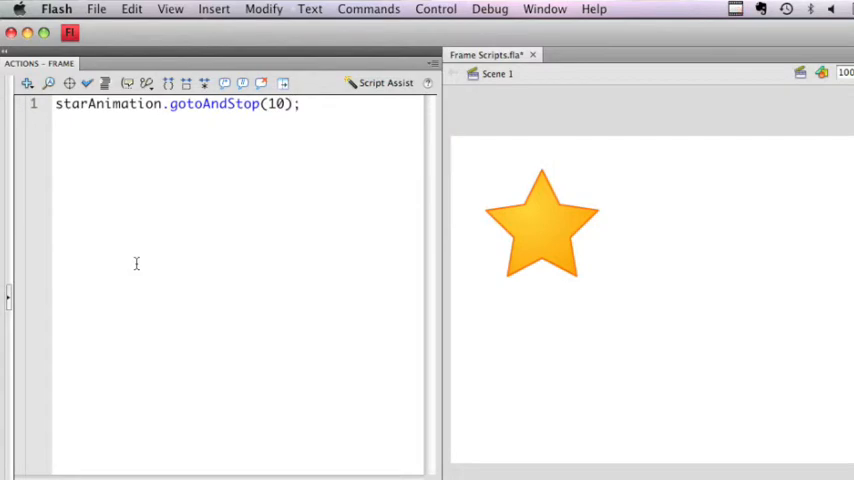